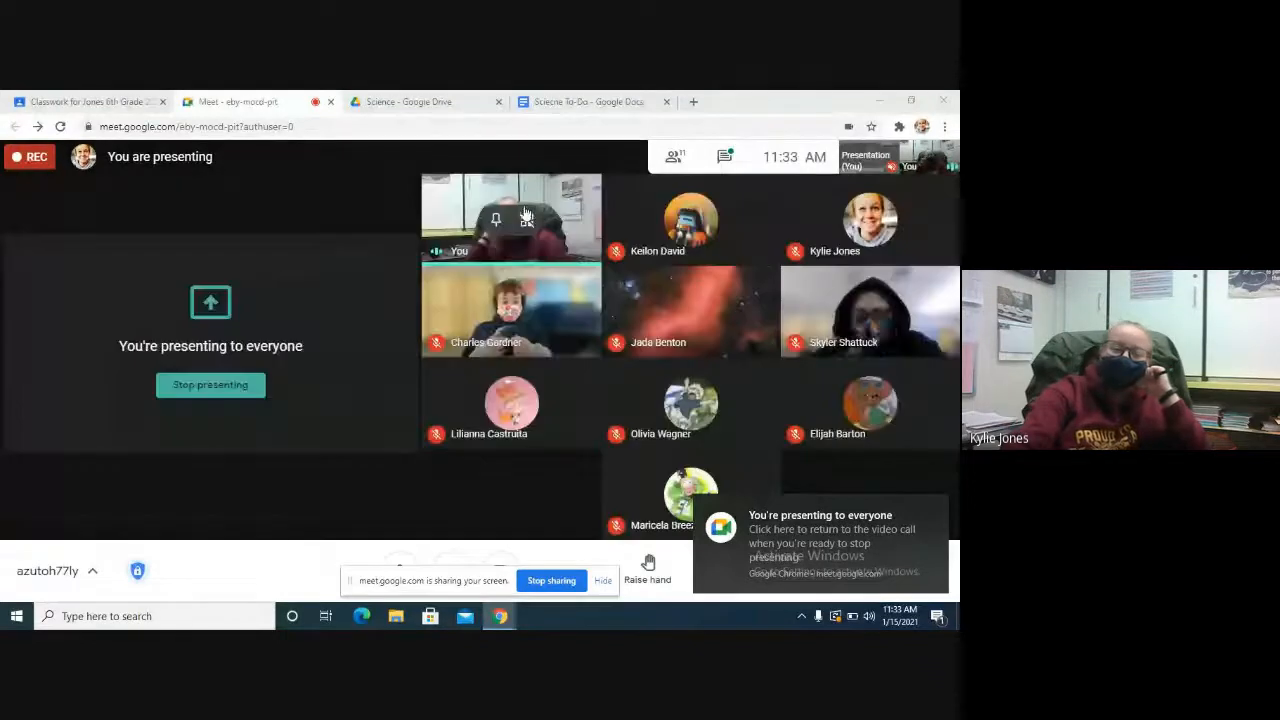
Step: Return to the Meet call and choose Stop recording from the meeting options menu
{"action": "left_click", "coordinate": [588, 100]}
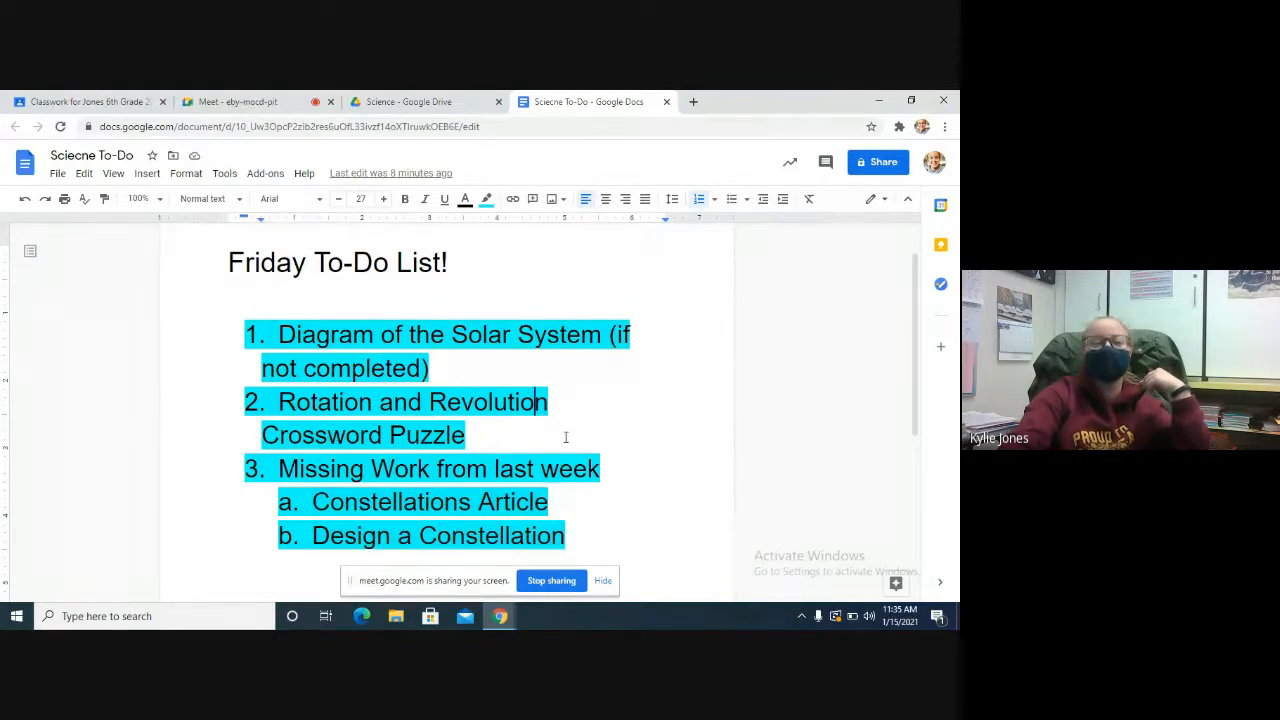
{"action": "mouse_move", "coordinate": [236, 100]}
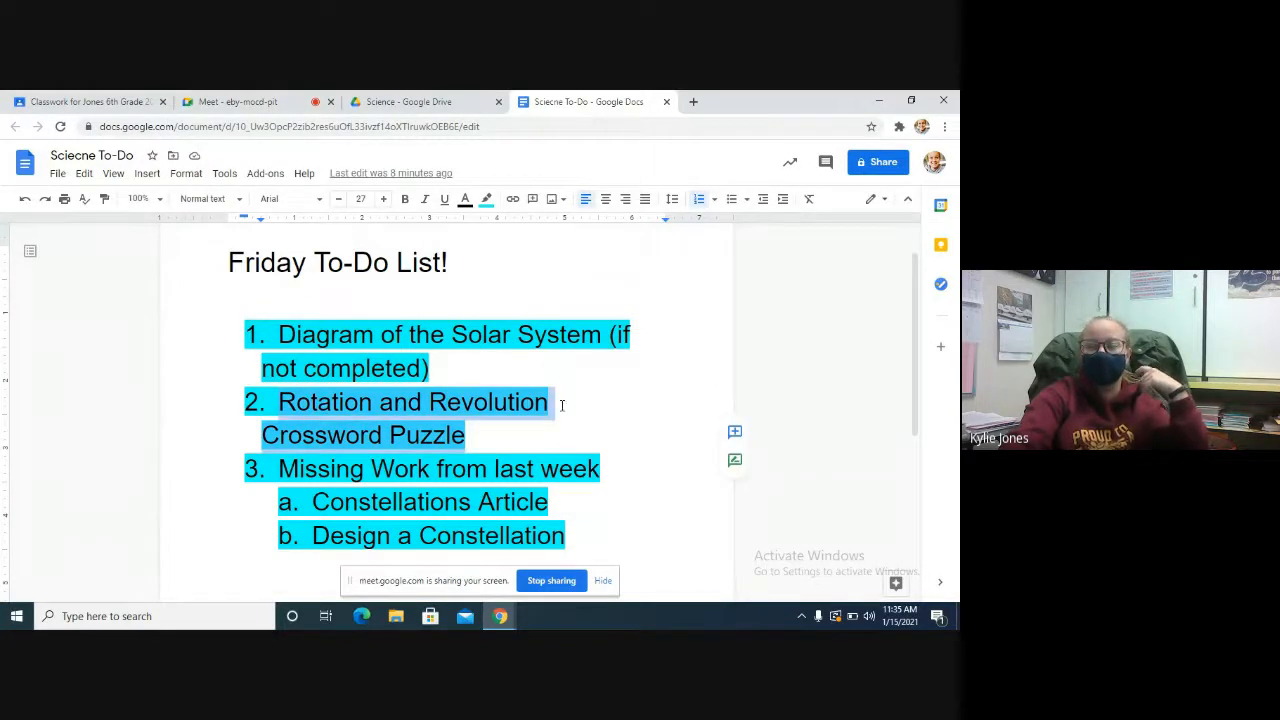
{"action": "mouse_move", "coordinate": [584, 360]}
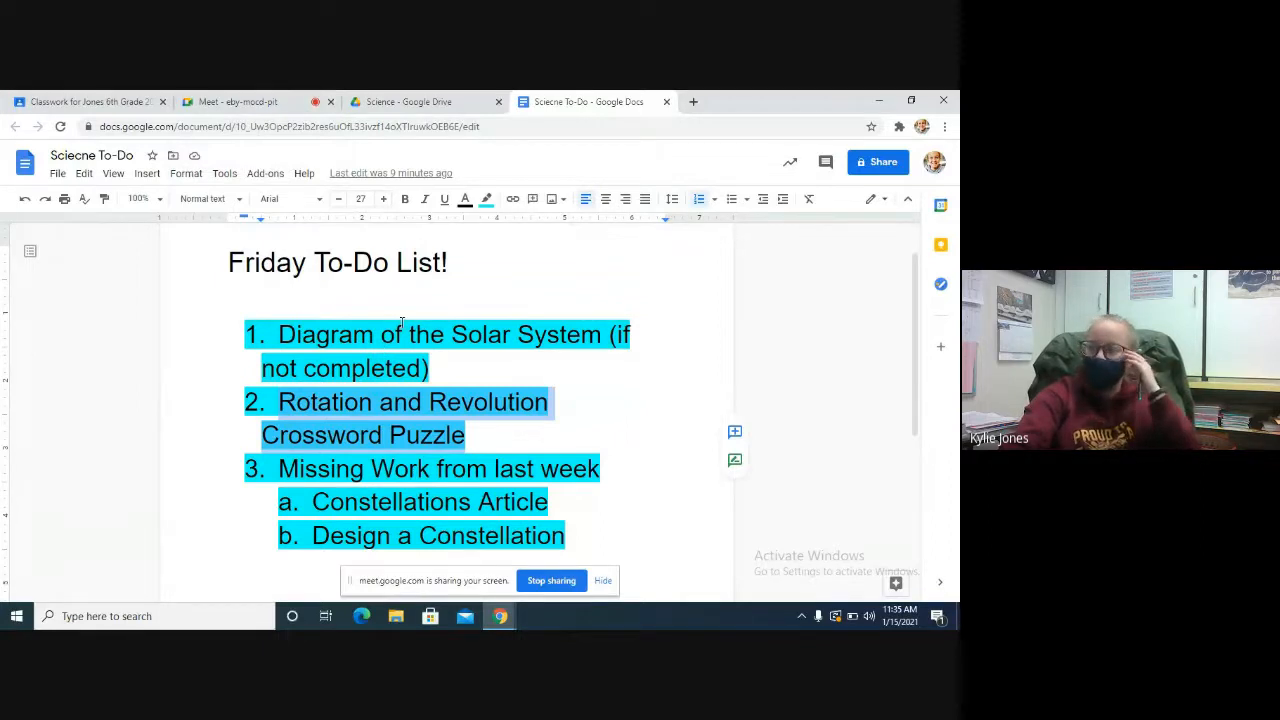
{"action": "mouse_move", "coordinate": [224, 172]}
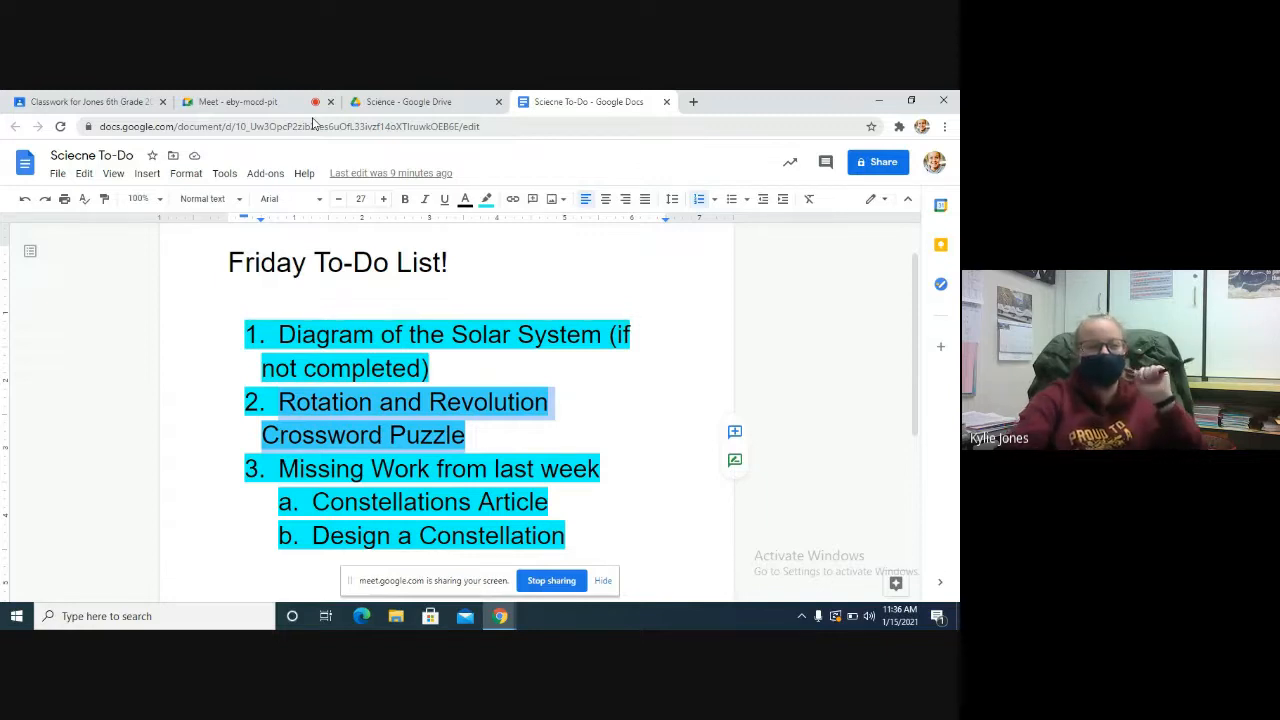
{"action": "mouse_move", "coordinate": [338, 110]}
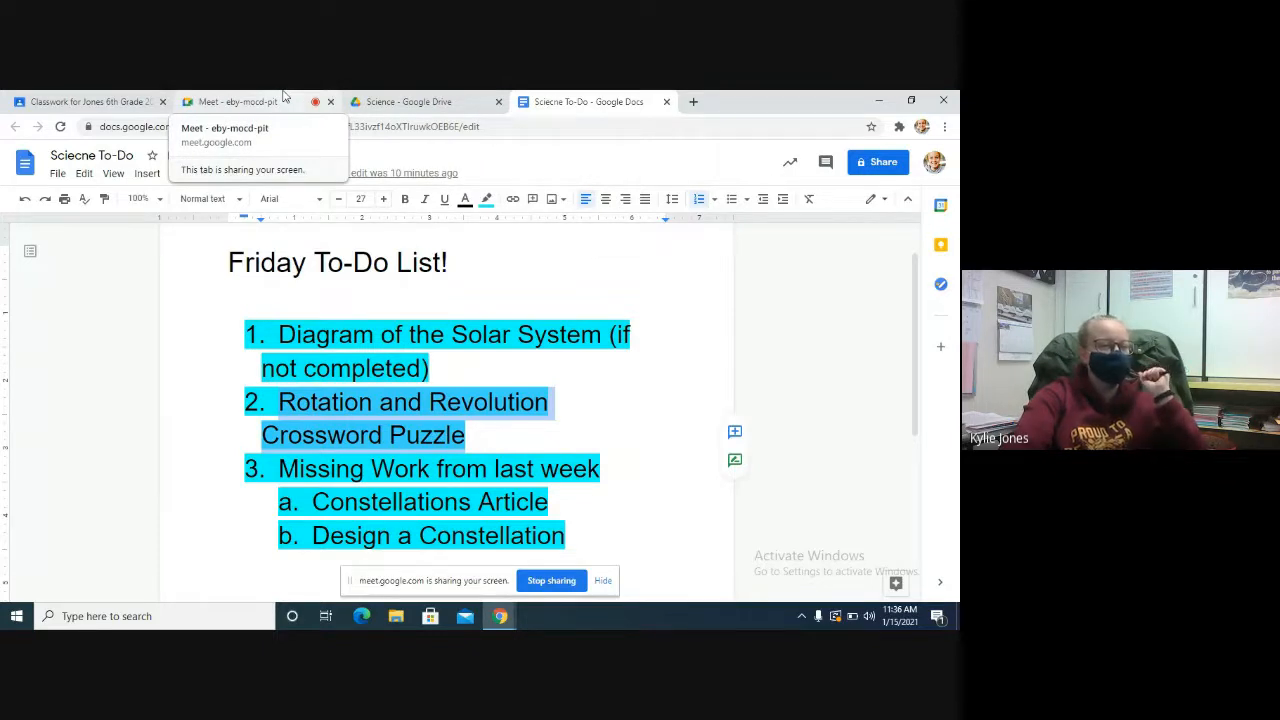
{"action": "left_click", "coordinate": [236, 100]}
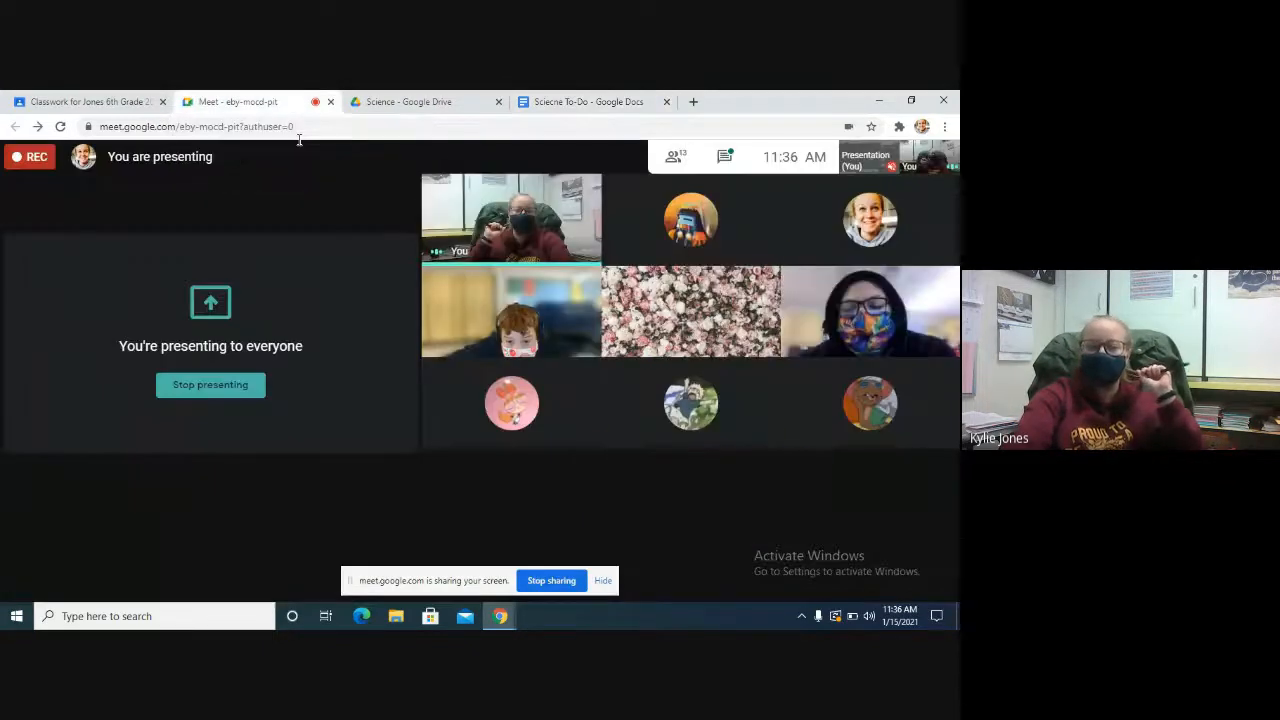
{"action": "left_click", "coordinate": [724, 156]}
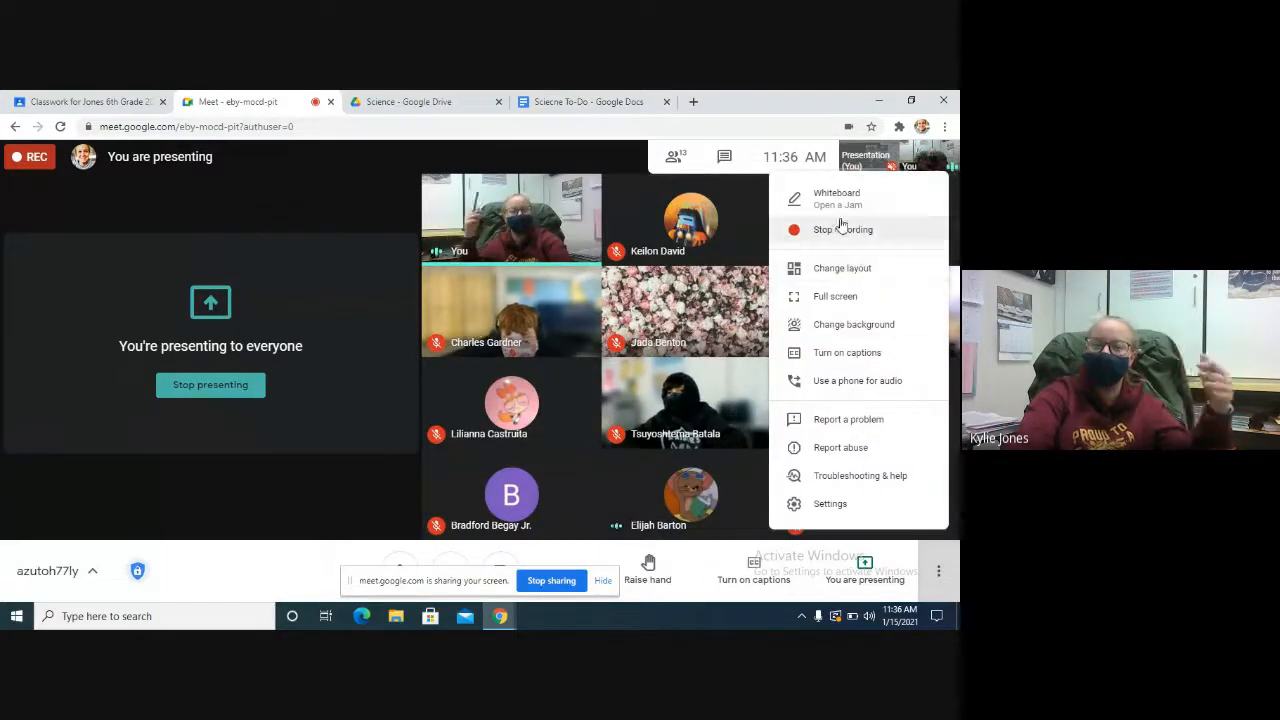
{"action": "left_click", "coordinate": [842, 228]}
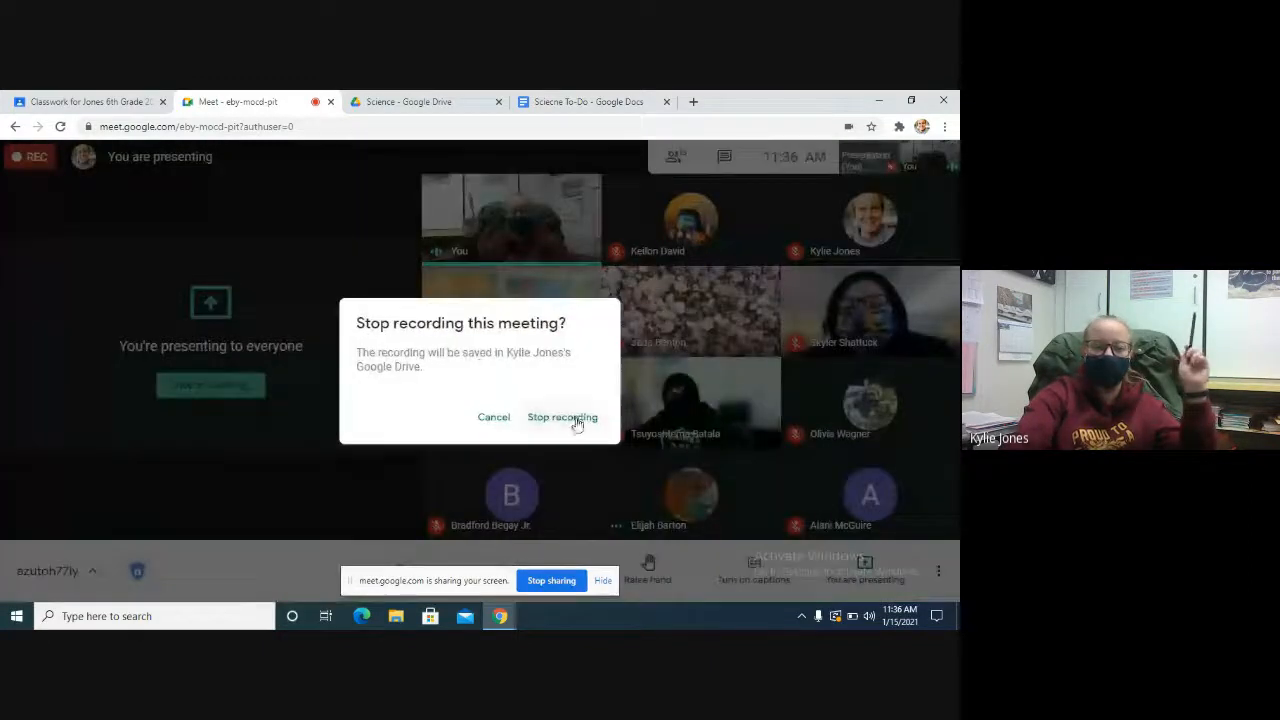